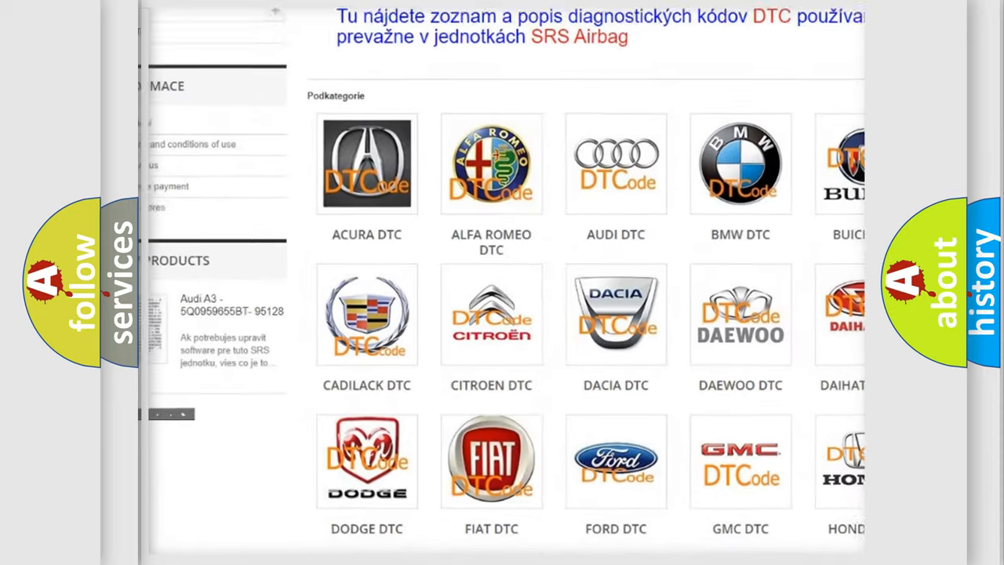
{"action": "scroll", "scroll_direction": "down", "scroll_amount": 3}
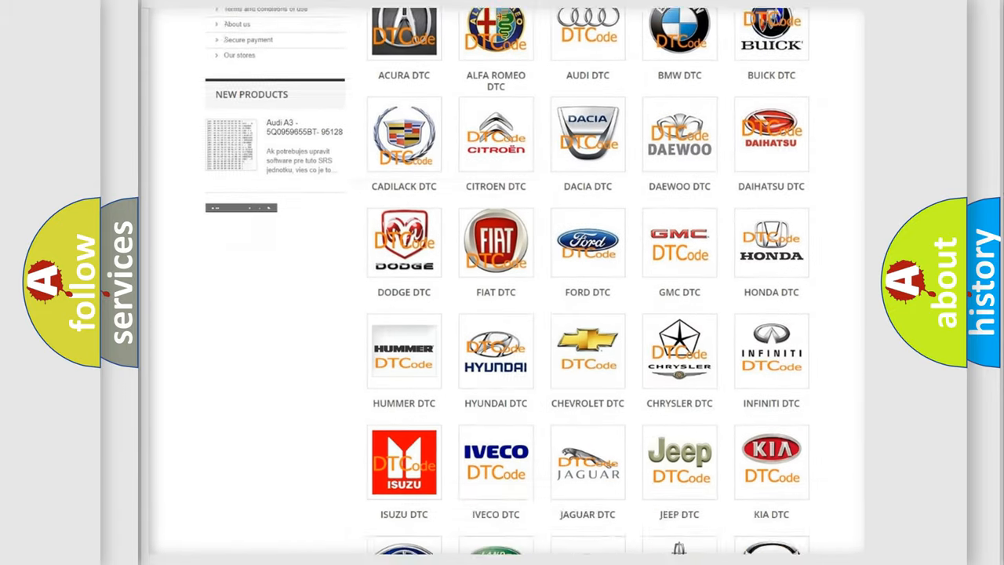
{"action": "scroll", "scroll_direction": "down", "scroll_amount": 3}
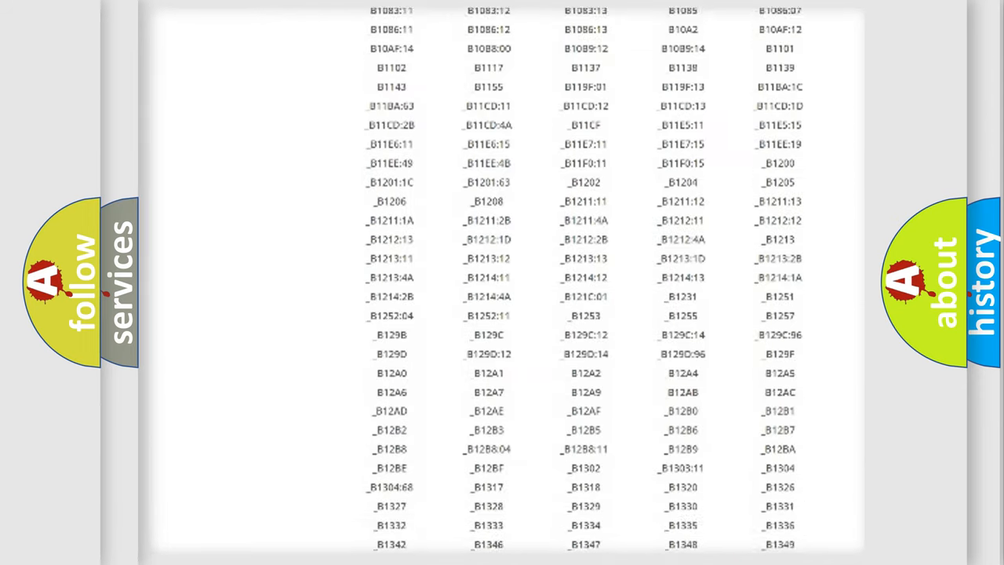
{"action": "scroll", "scroll_direction": "down", "scroll_amount": 3}
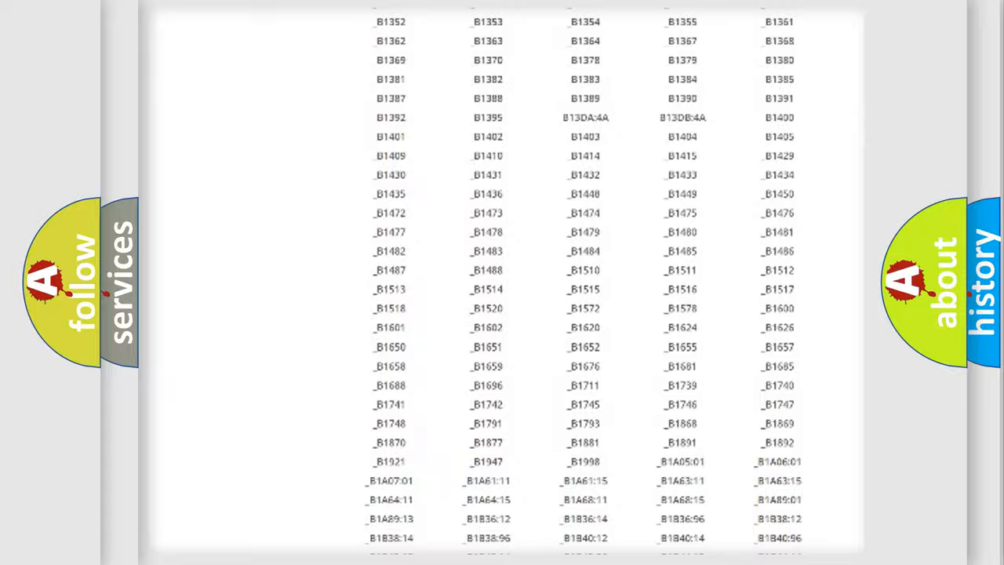
{"action": "scroll", "scroll_direction": "up", "scroll_amount": 3}
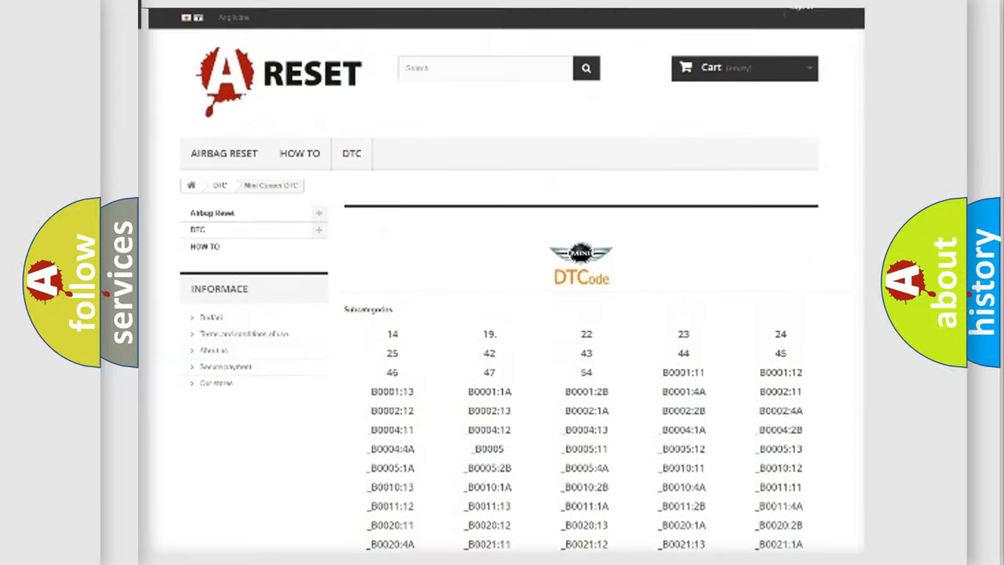